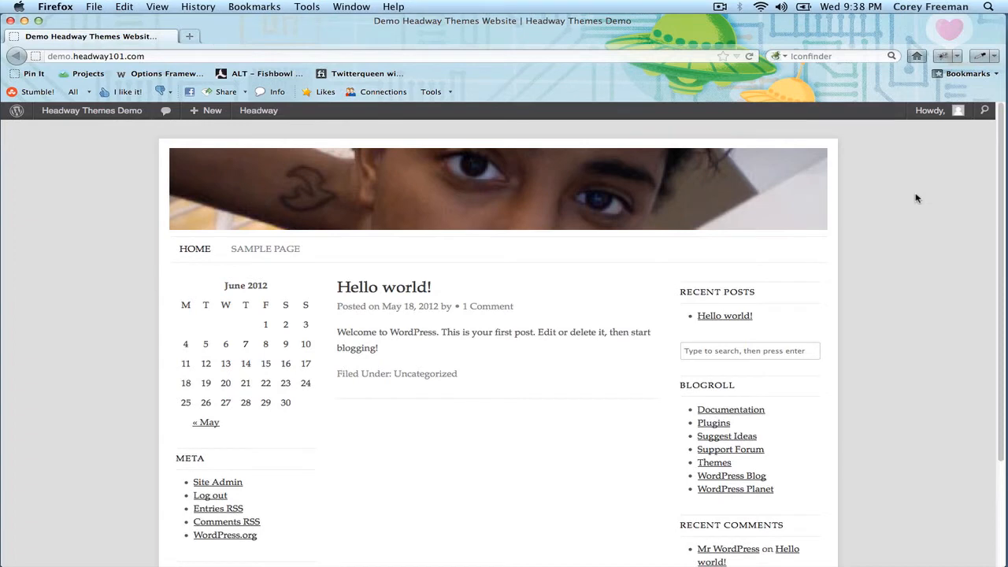
mouse_move(912, 204)
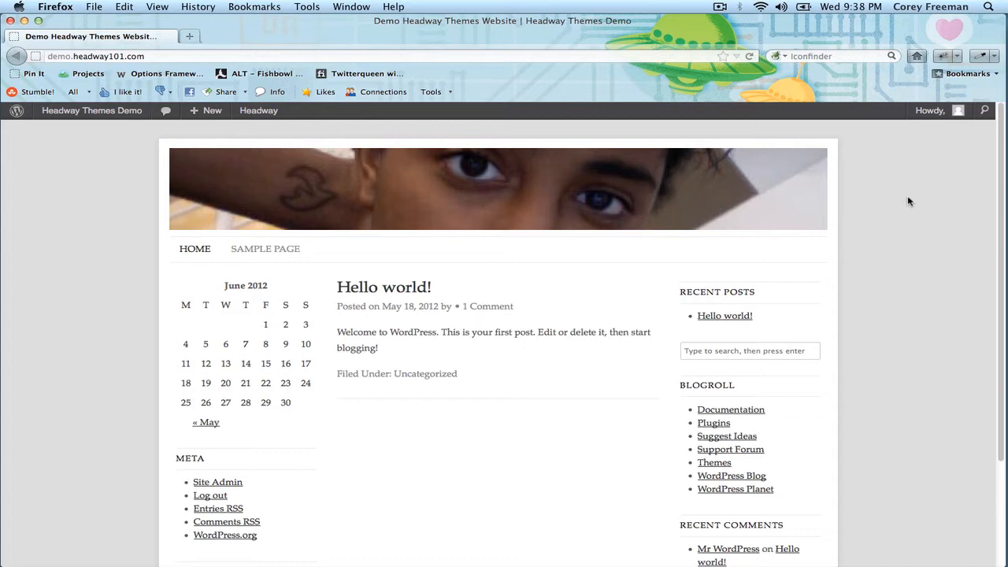
- Go to the WordPress dashboard and open Headway's Tools page showing the System Info report
scroll("down", 3)
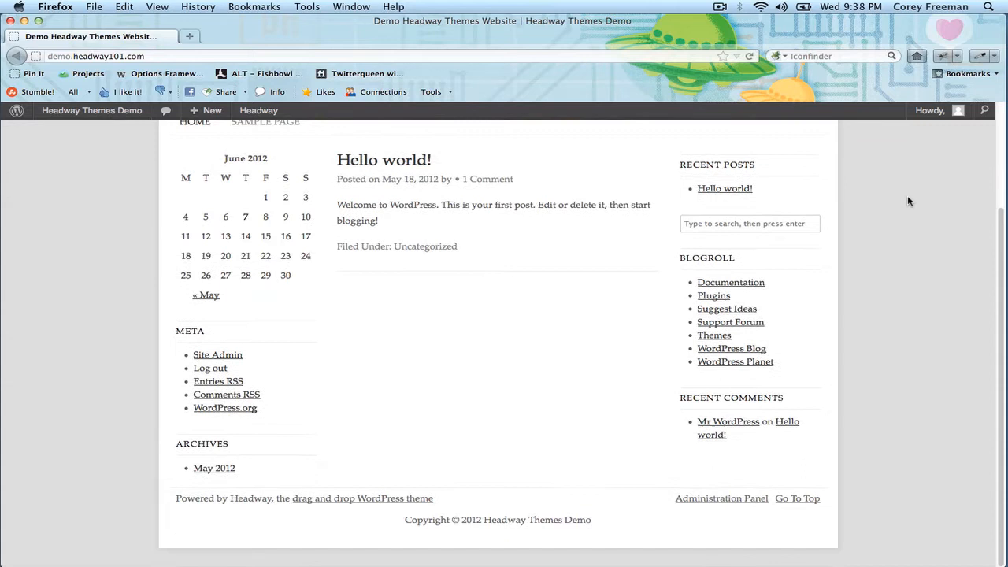
scroll("up", 3)
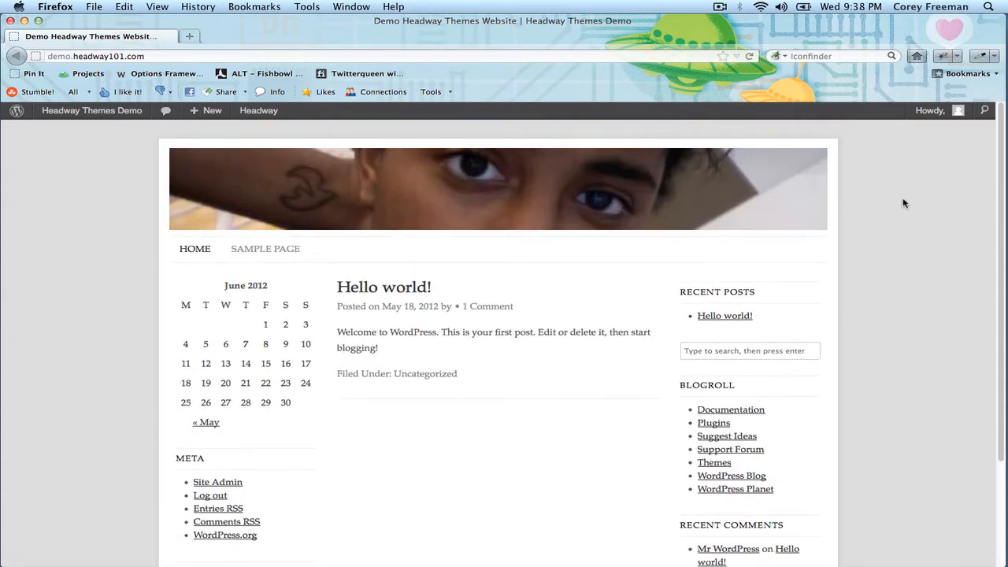
scroll("down", 3)
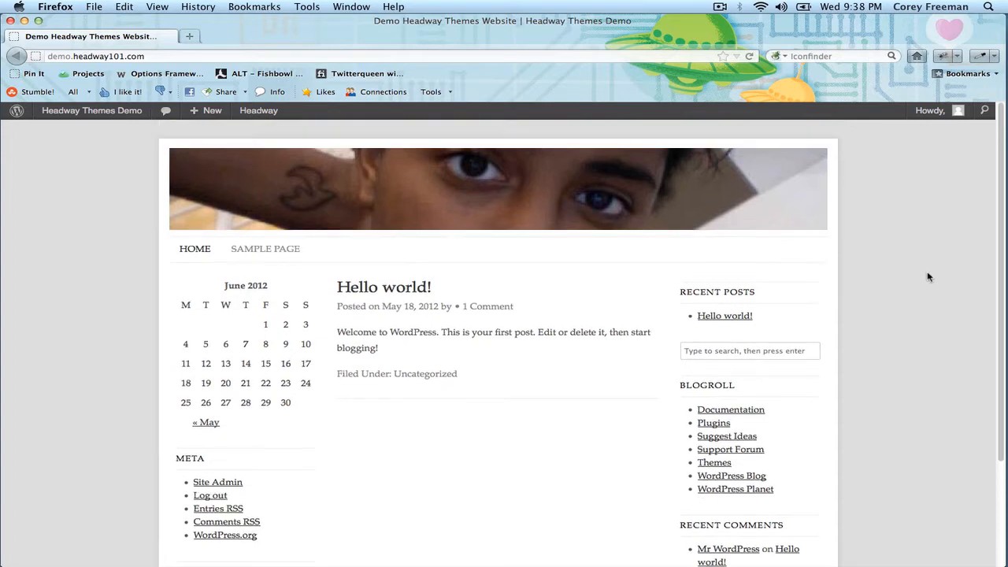
scroll("down", 3)
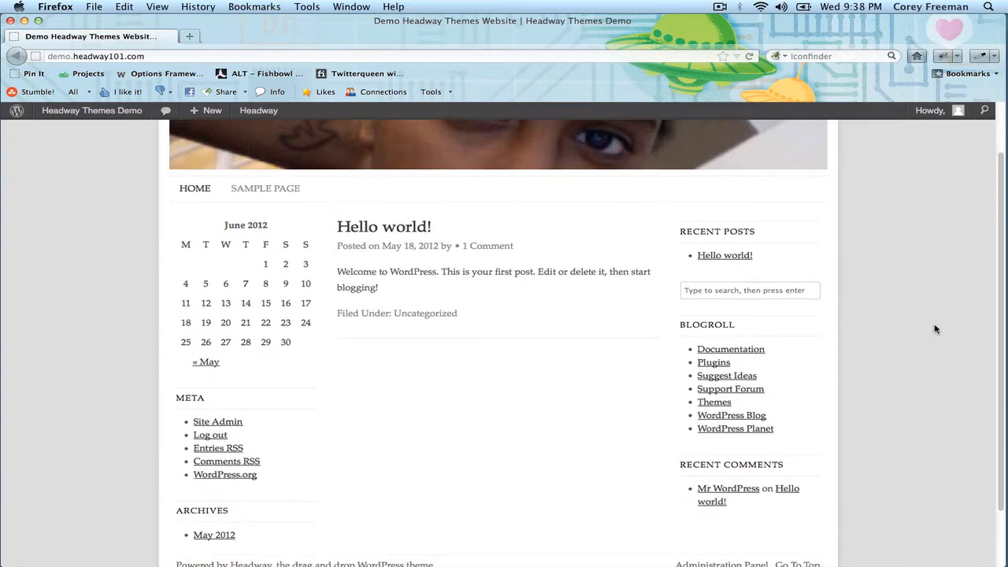
scroll("up", 3)
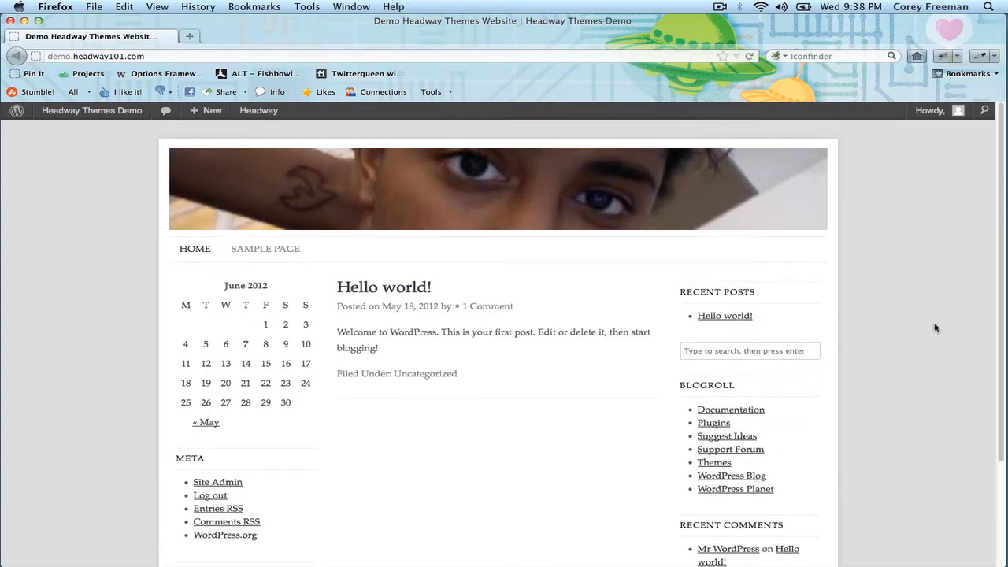
left_click(91, 110)
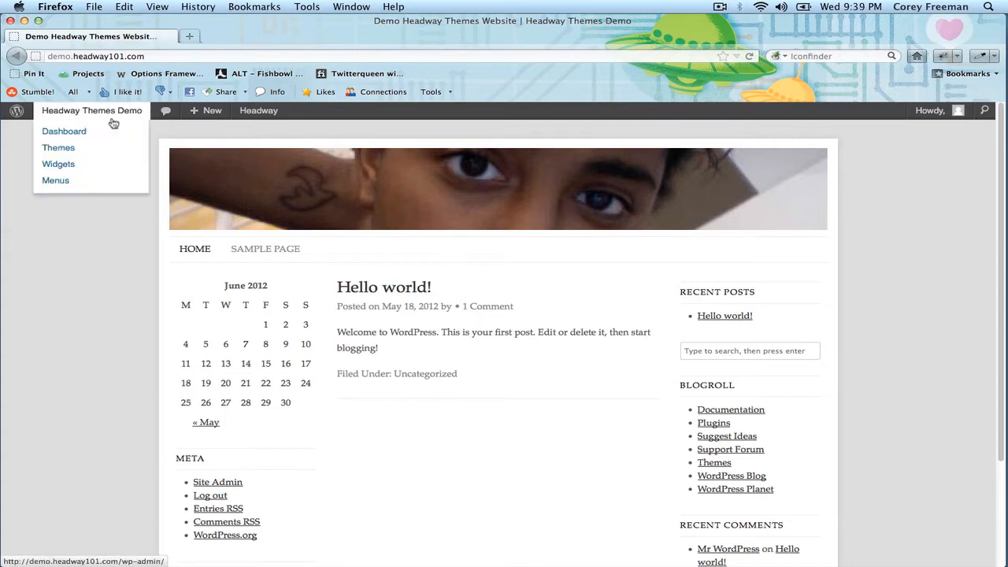
left_click(63, 130)
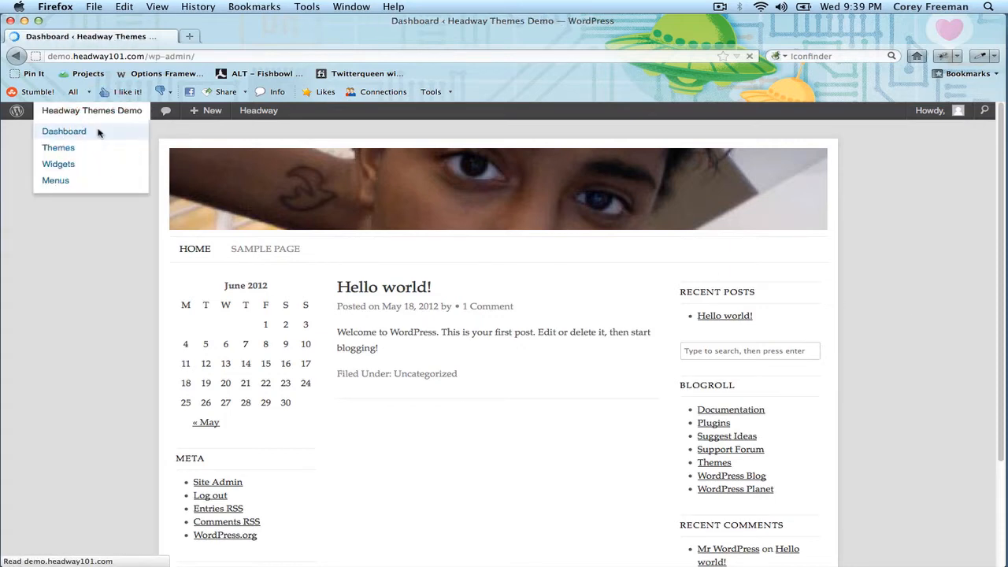
left_click(63, 131)
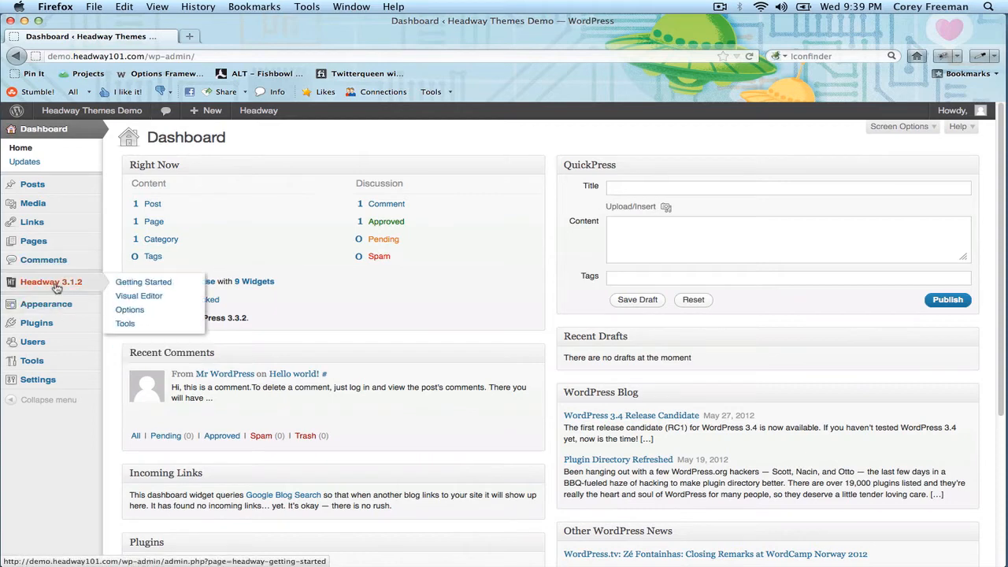
mouse_move(126, 325)
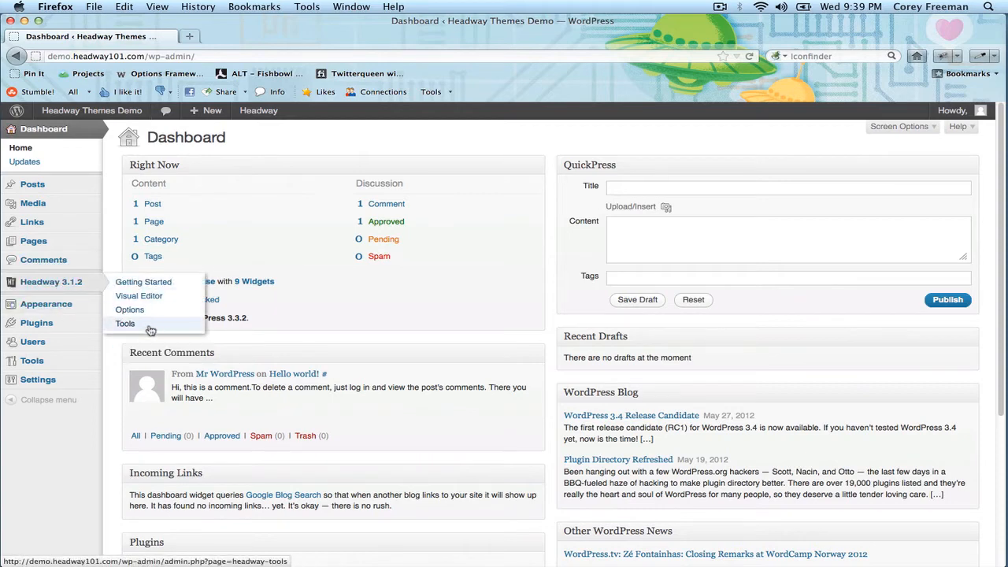
left_click(126, 323)
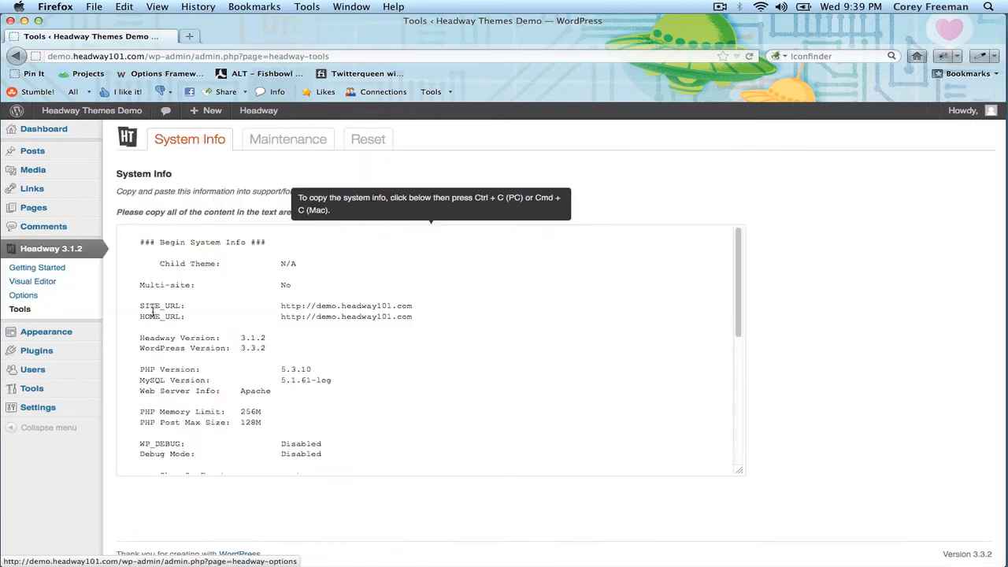
- Switch to the Reset section and start Reset Headway, deleting all Headway data and design settings
left_click(369, 139)
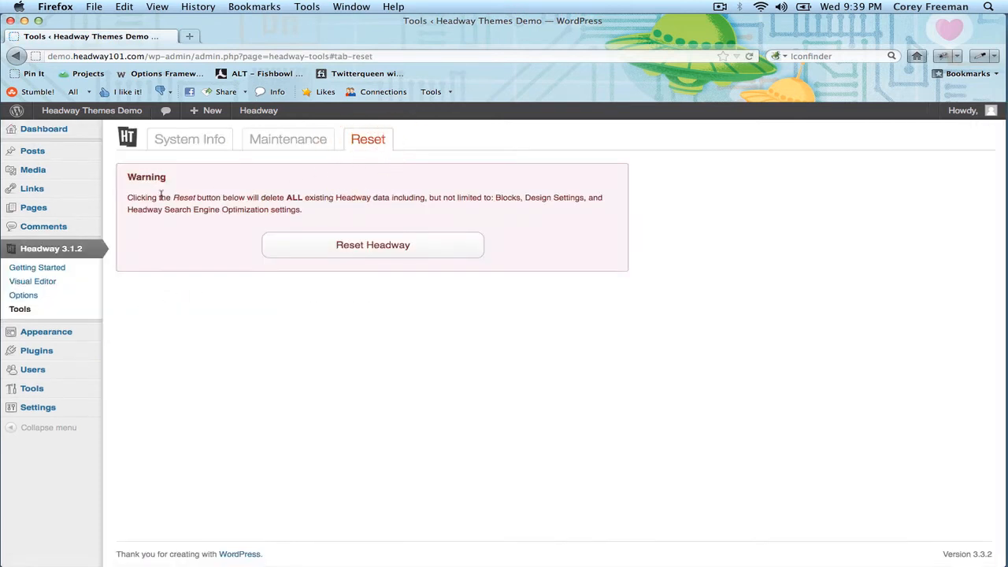
mouse_move(228, 197)
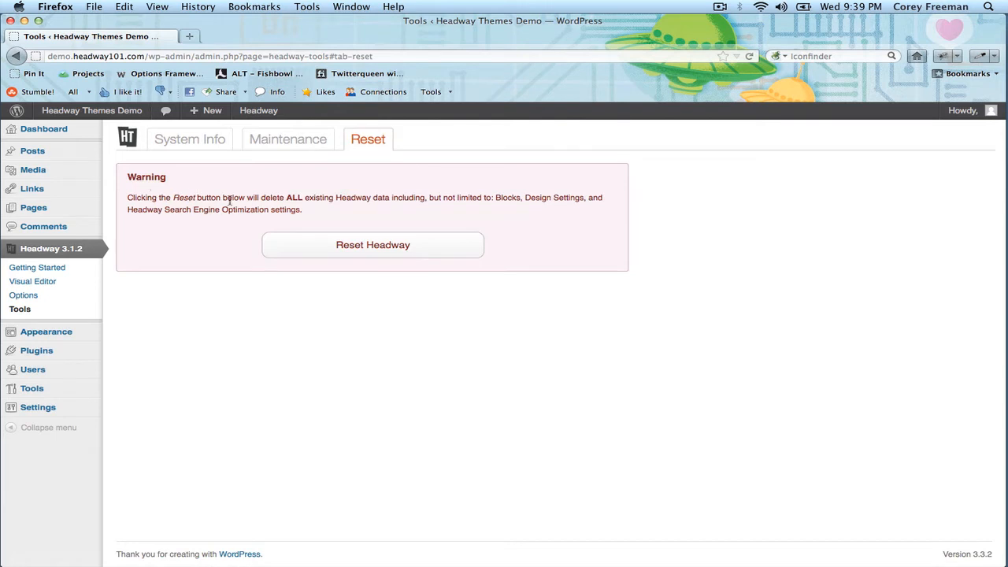
mouse_move(416, 213)
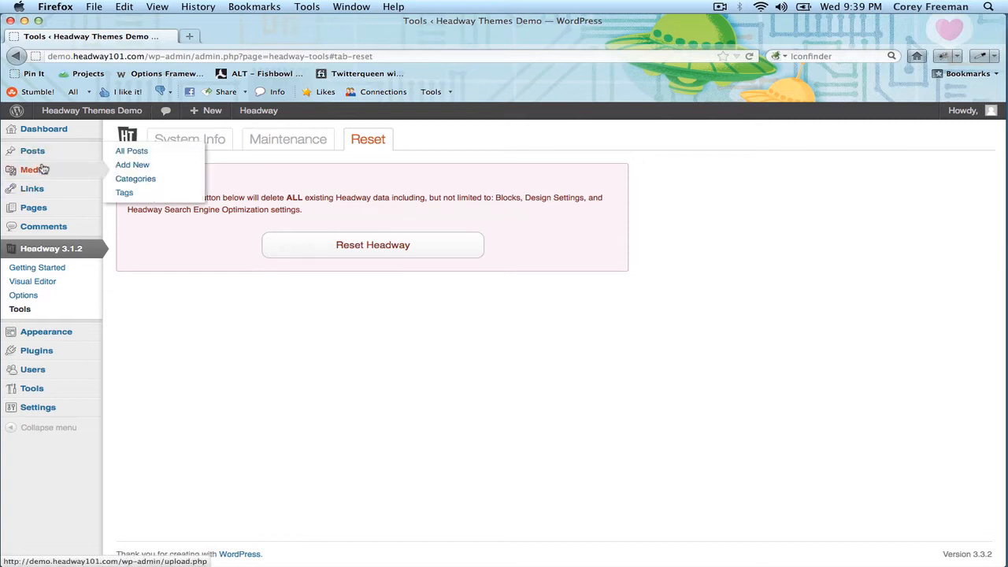
mouse_move(71, 161)
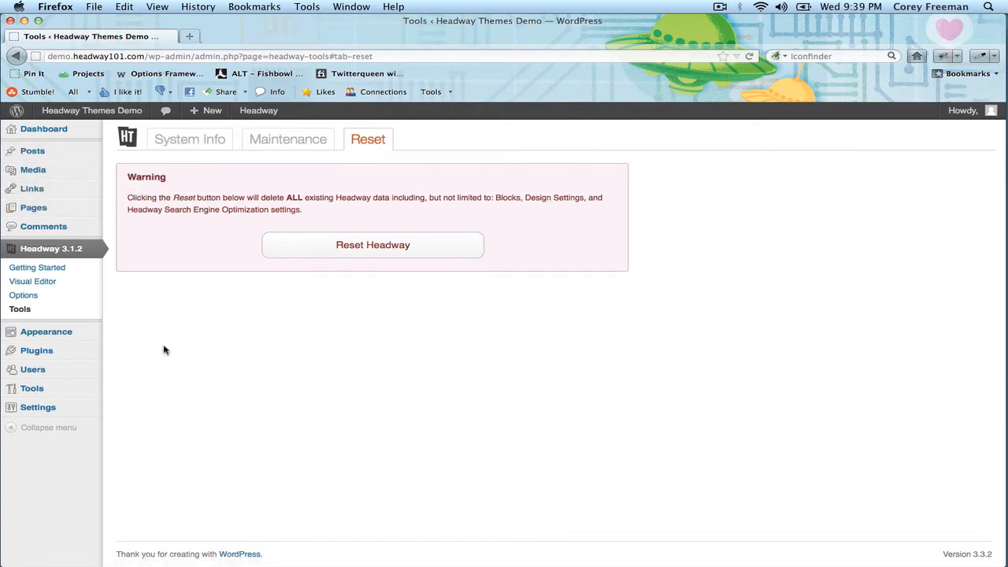
mouse_move(205, 342)
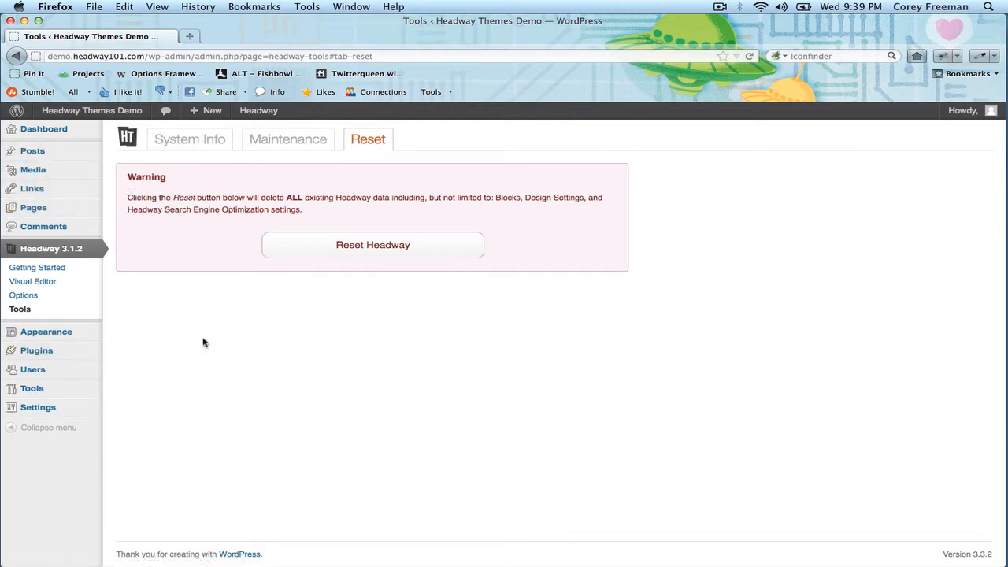
mouse_move(407, 265)
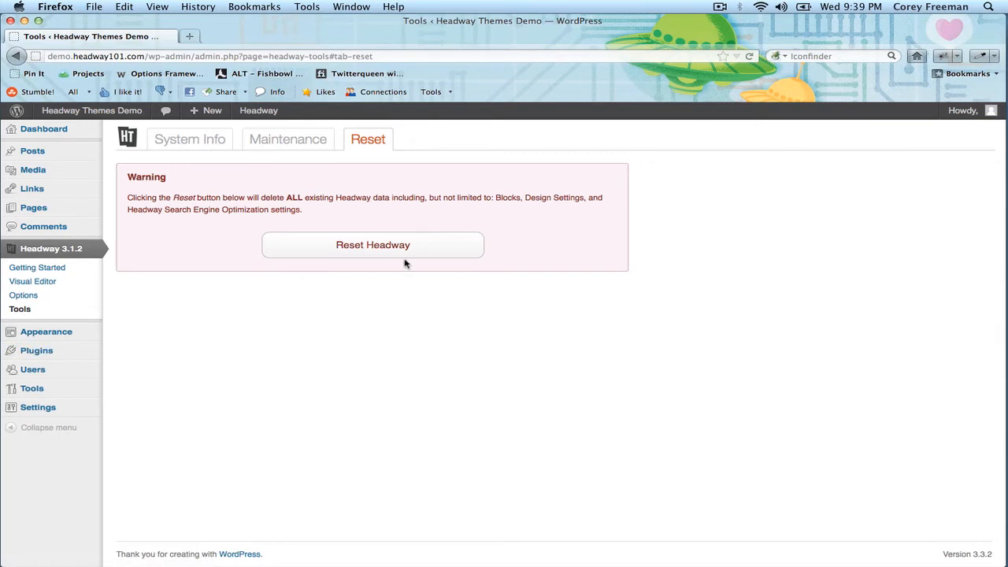
mouse_move(372, 246)
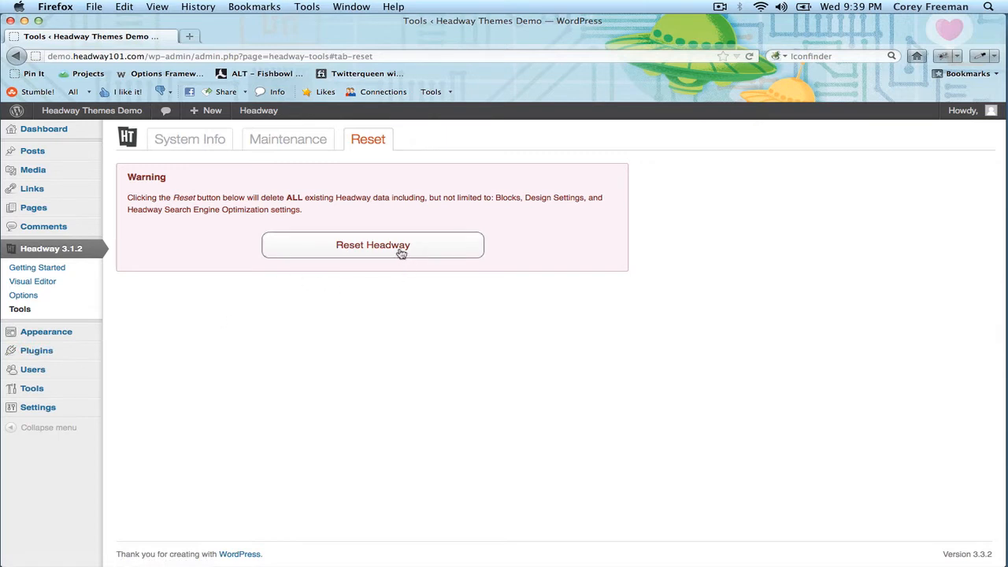
left_click(372, 246)
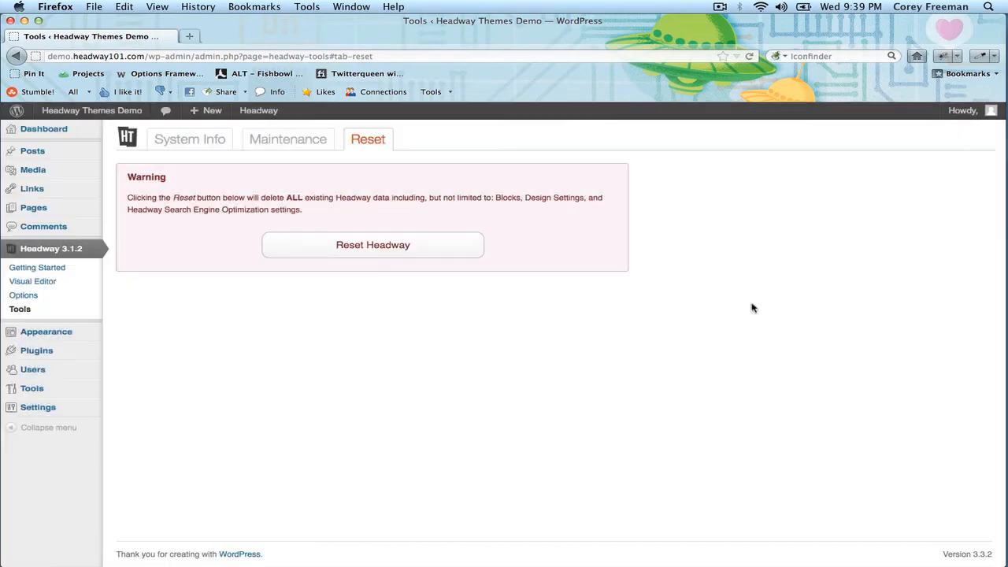
left_click(371, 246)
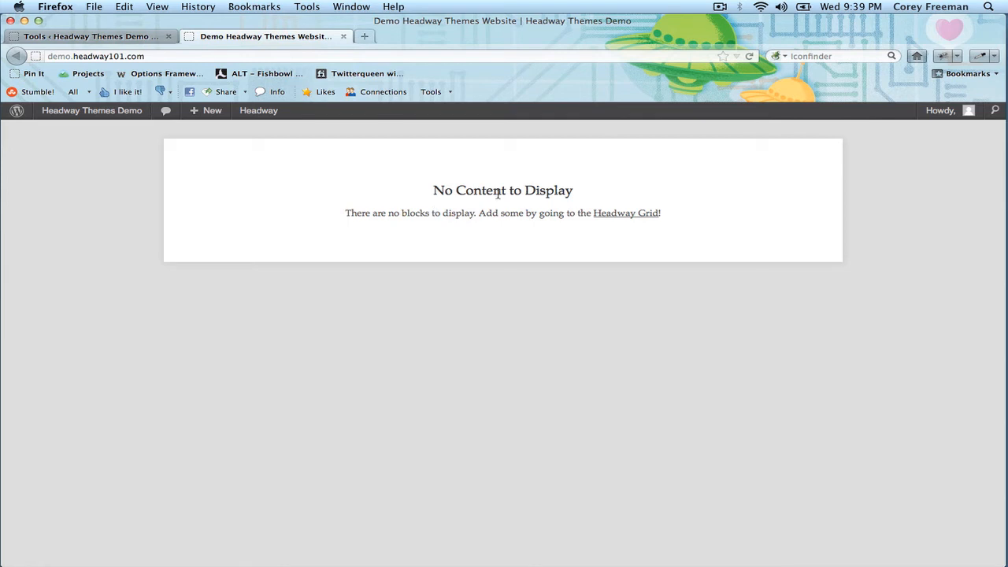
mouse_move(518, 211)
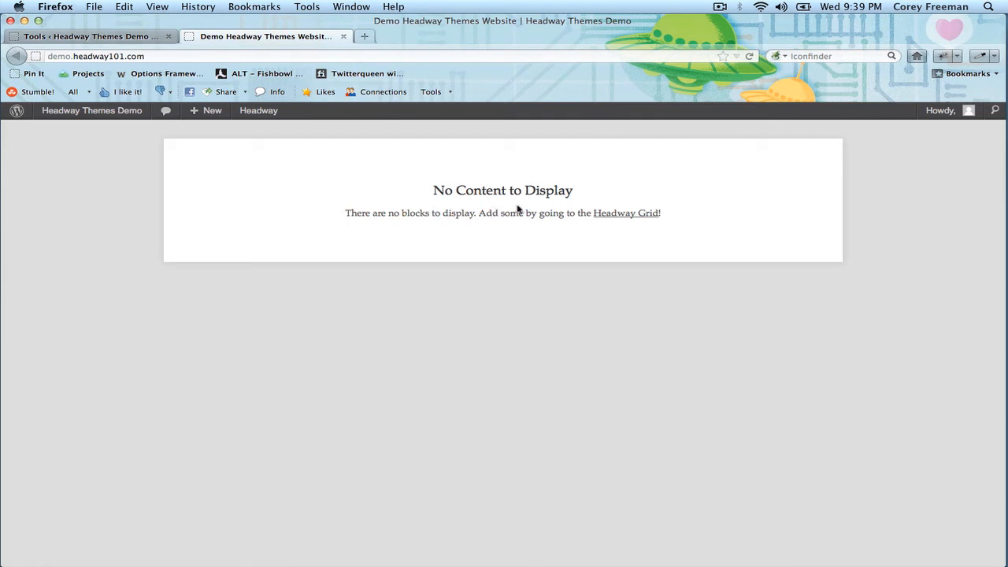
- Open the Headway Grid editor, dismiss the welcome tour, and return to the Tools tab confirming the reset
left_click(626, 213)
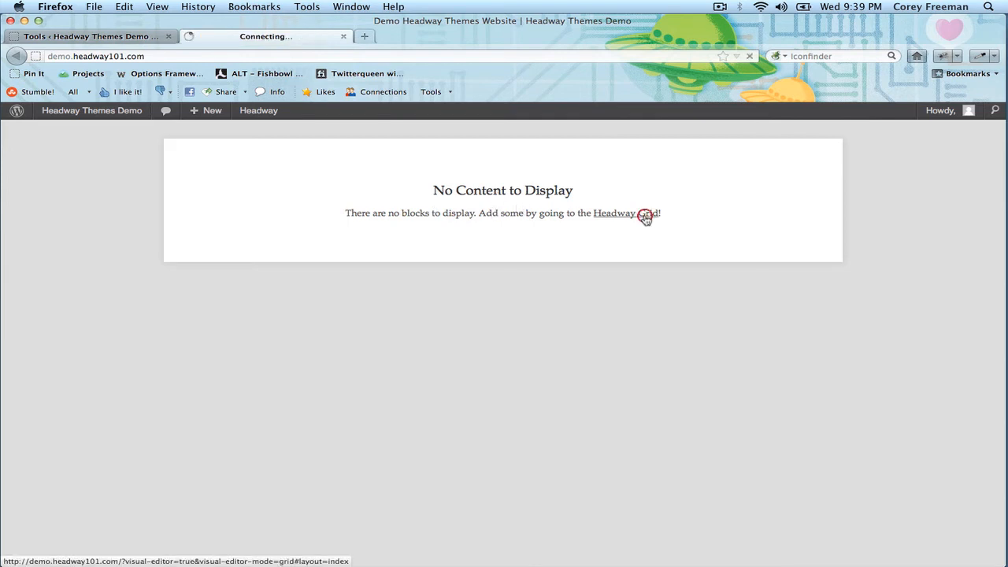
left_click(624, 213)
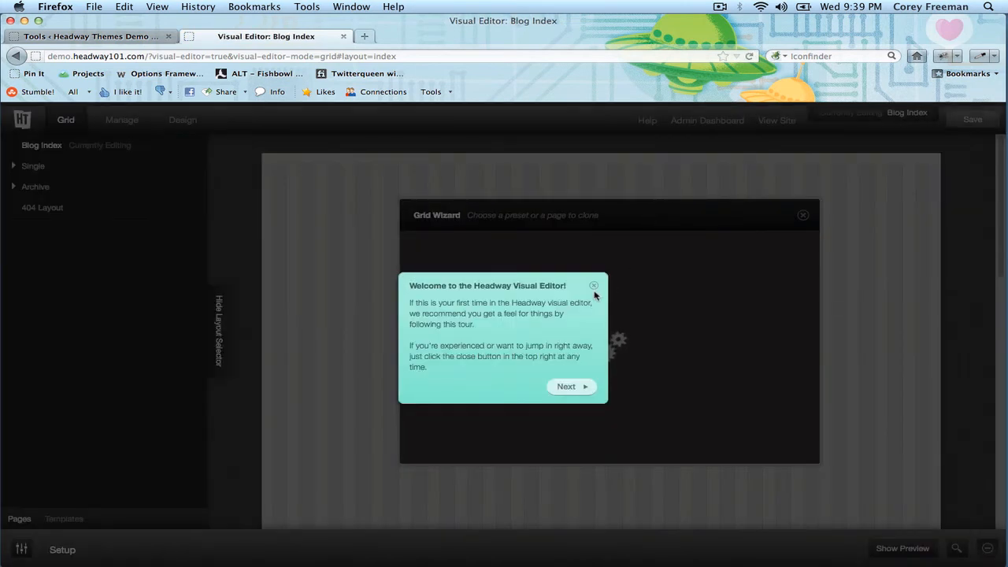
left_click(594, 285)
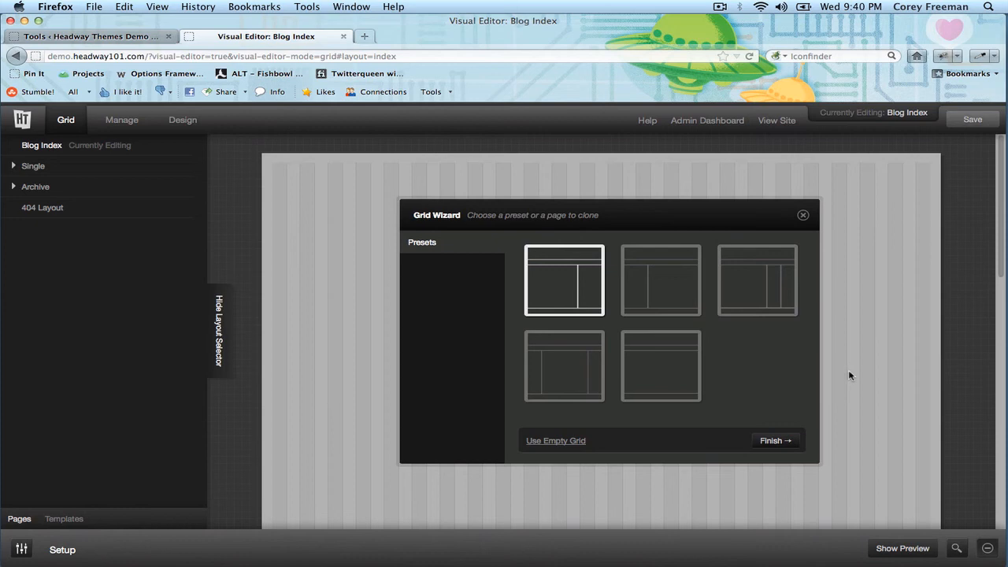
mouse_move(186, 82)
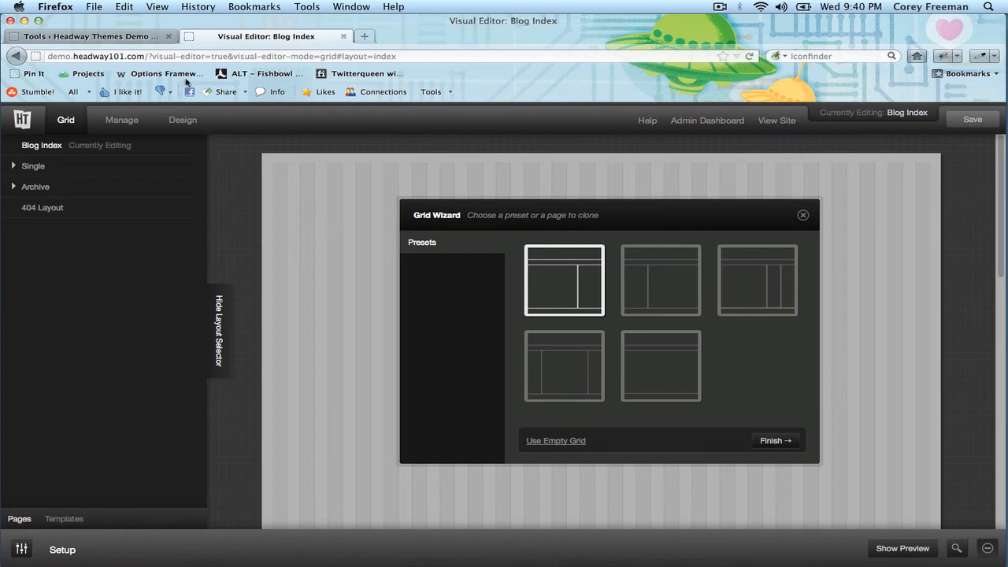
left_click(86, 36)
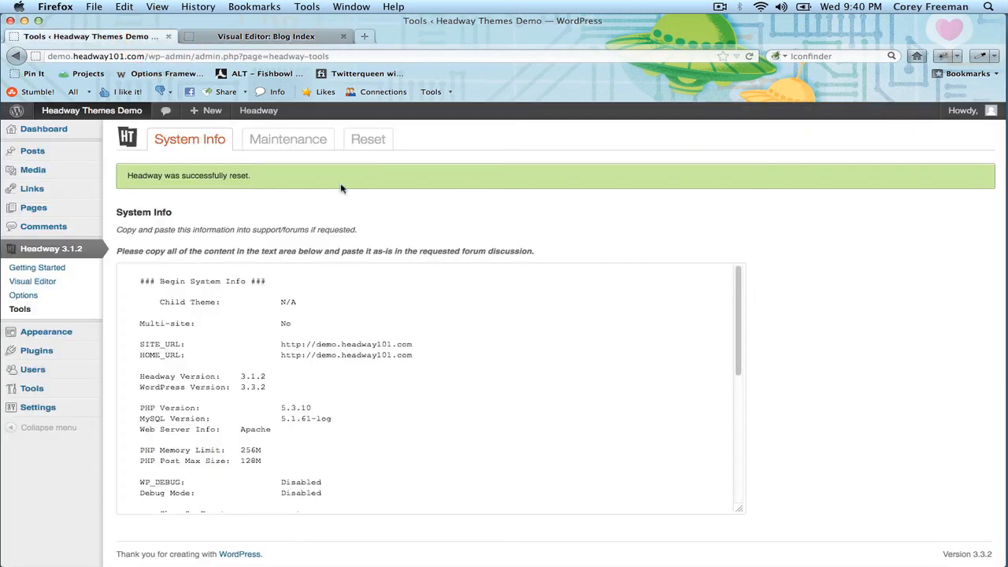
mouse_move(312, 197)
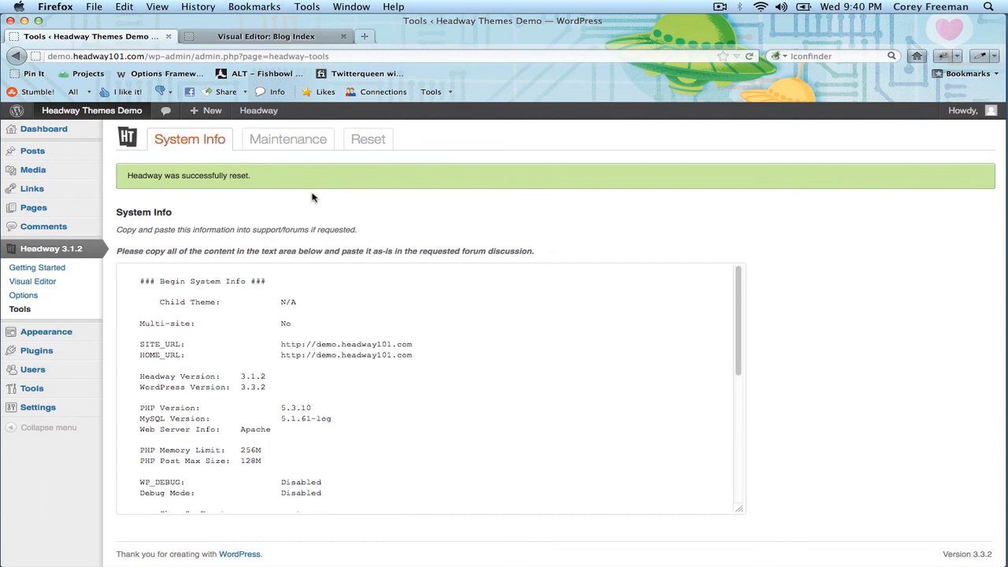
mouse_move(655, 37)
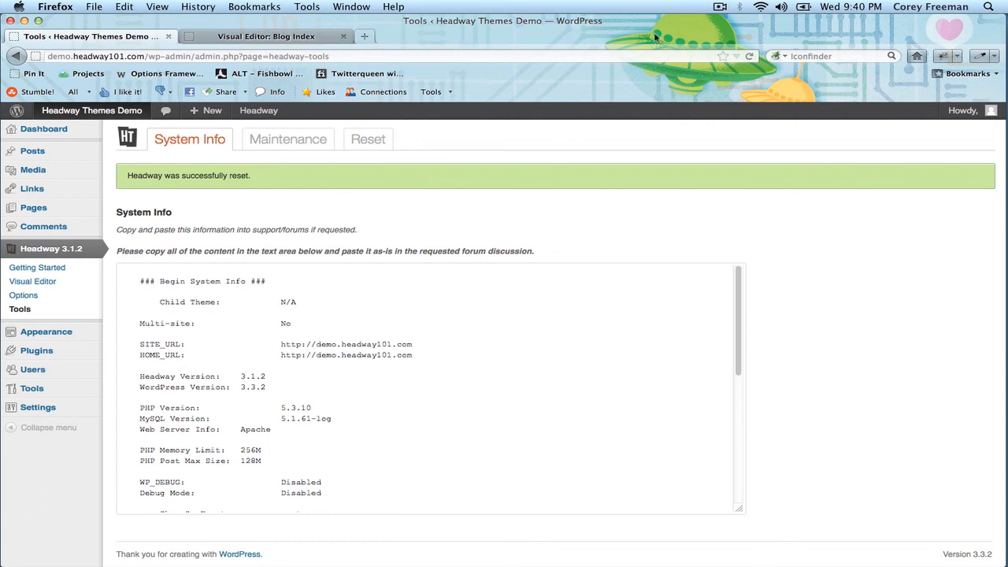